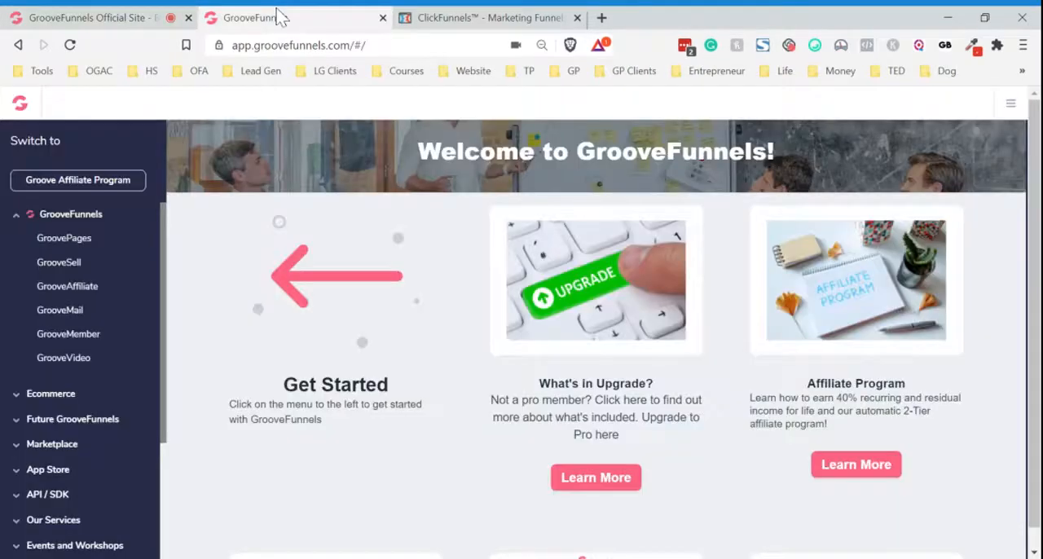
- Create a new GroovePages site from the Start from scratch blank template
left_click(795, 17)
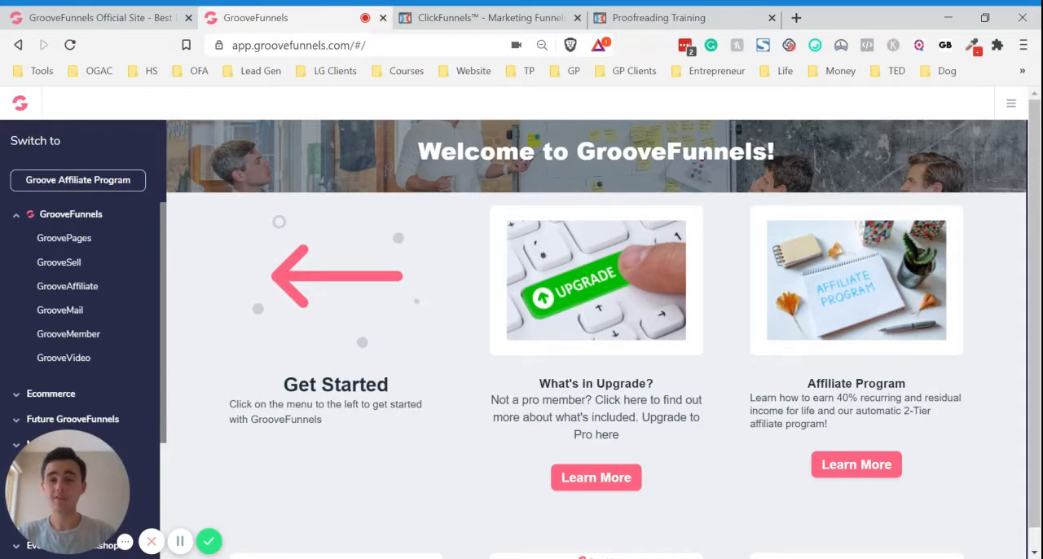
left_click(64, 237)
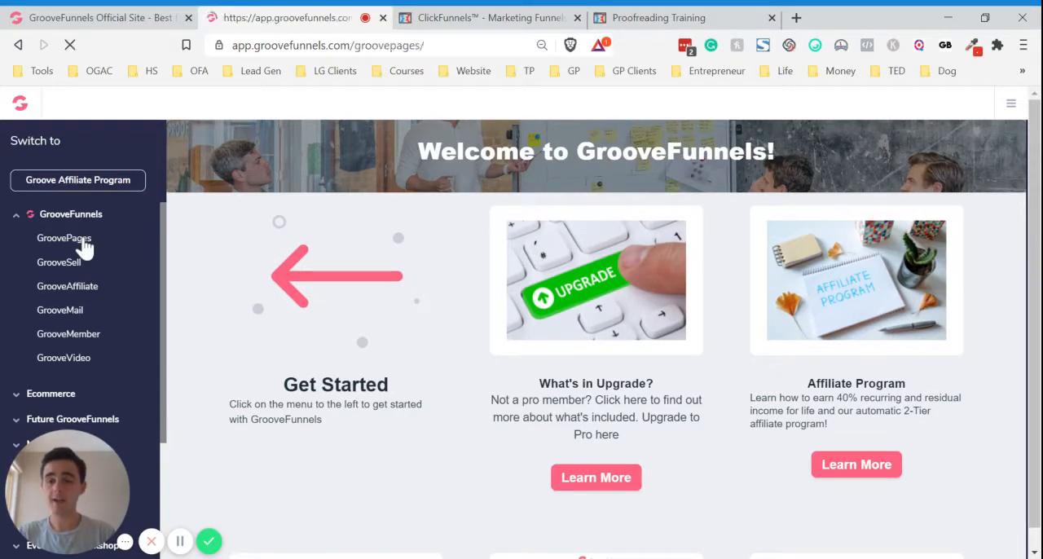
left_click(65, 237)
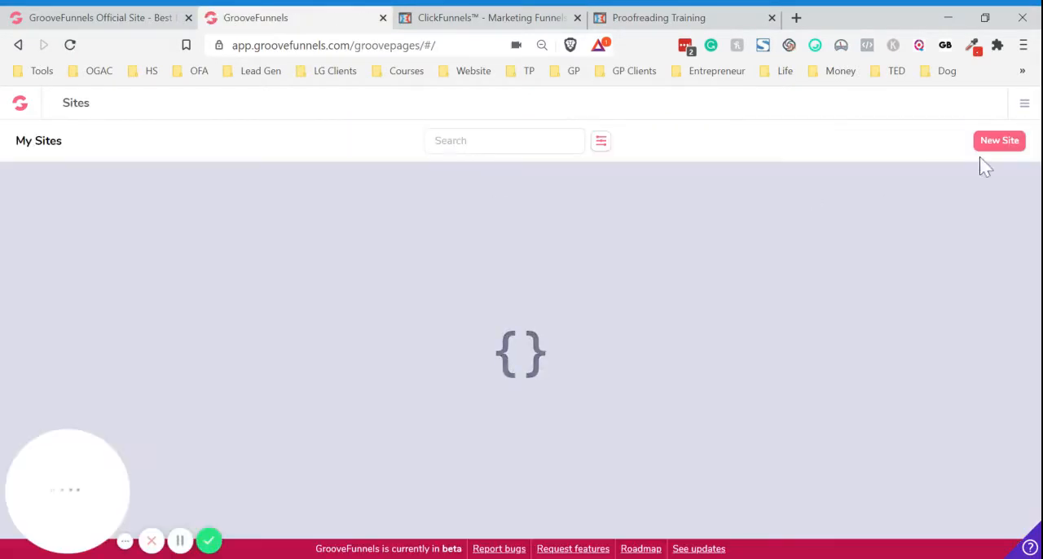
left_click(999, 140)
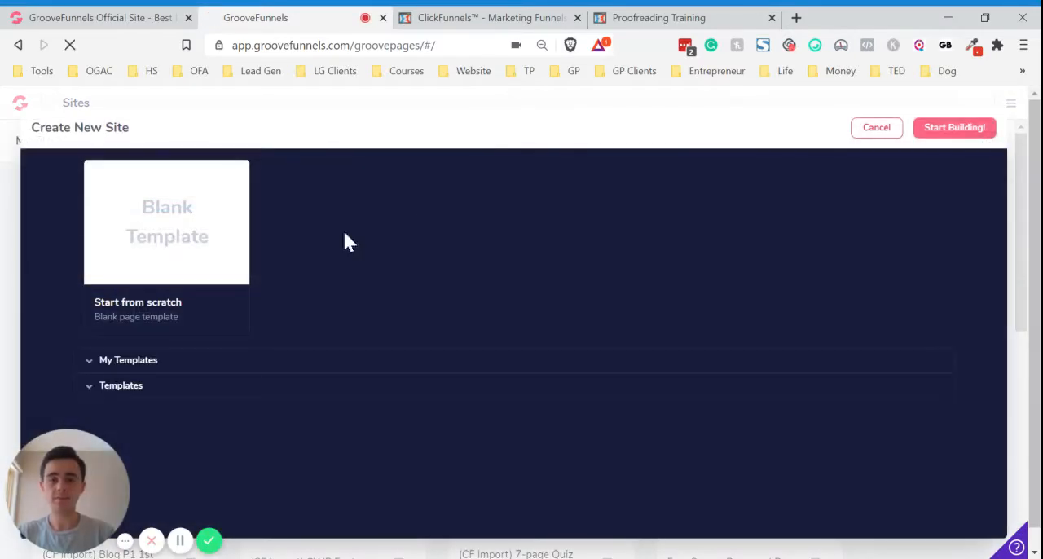
left_click(955, 128)
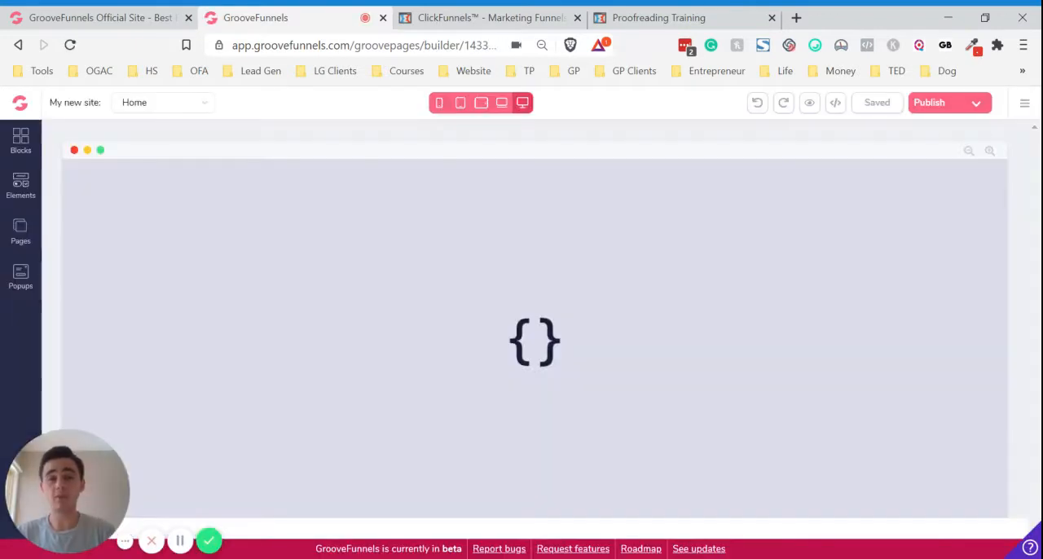
mouse_move(161, 236)
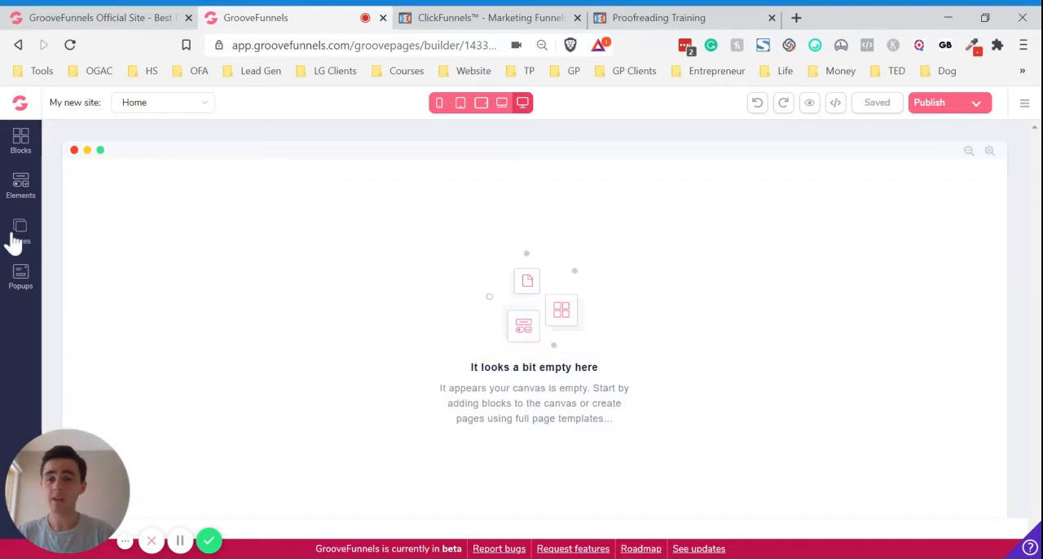
- Import go.foolproofreading.com/training as an entire page and select the generated ownership meta code
left_click(20, 230)
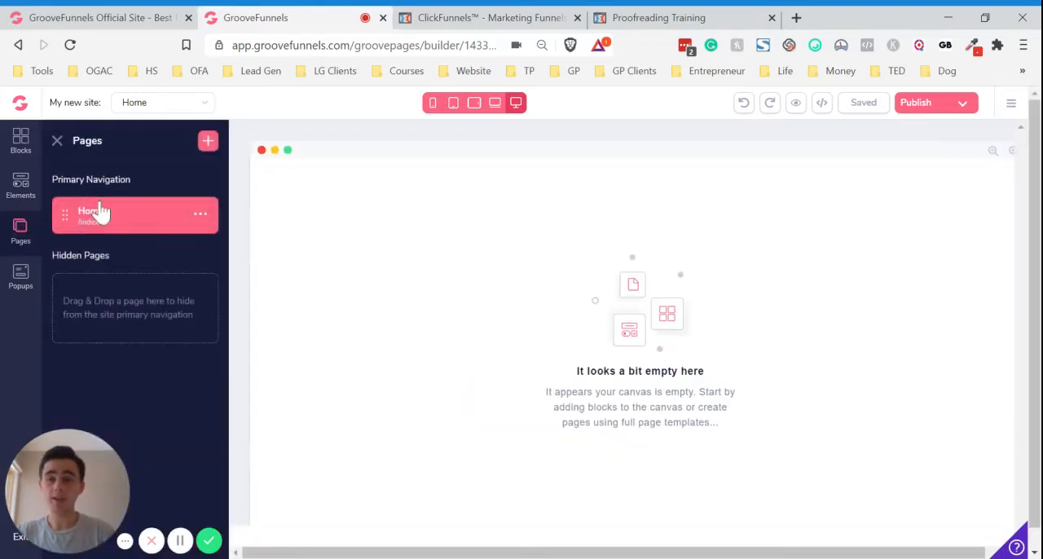
mouse_move(145, 201)
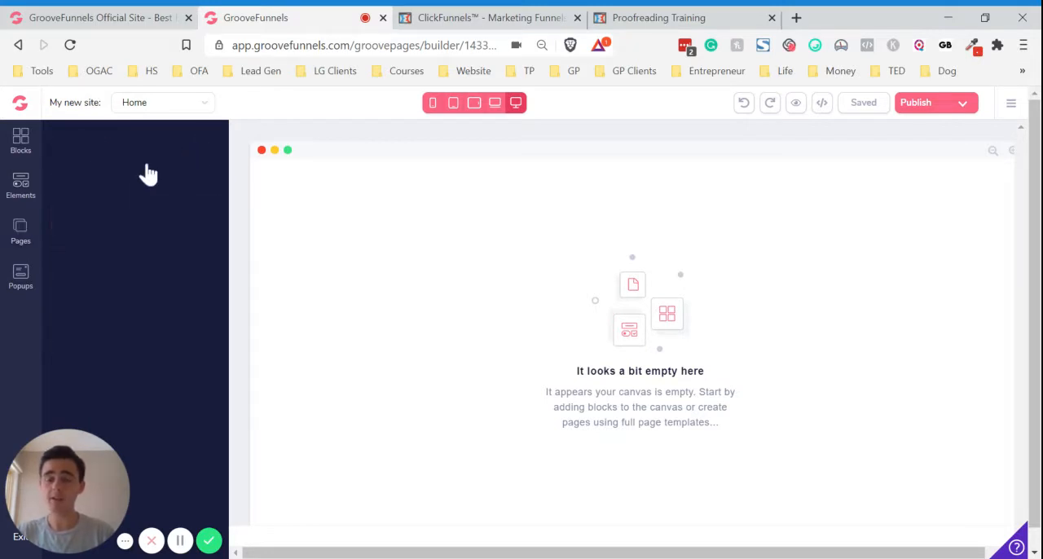
left_click(20, 231)
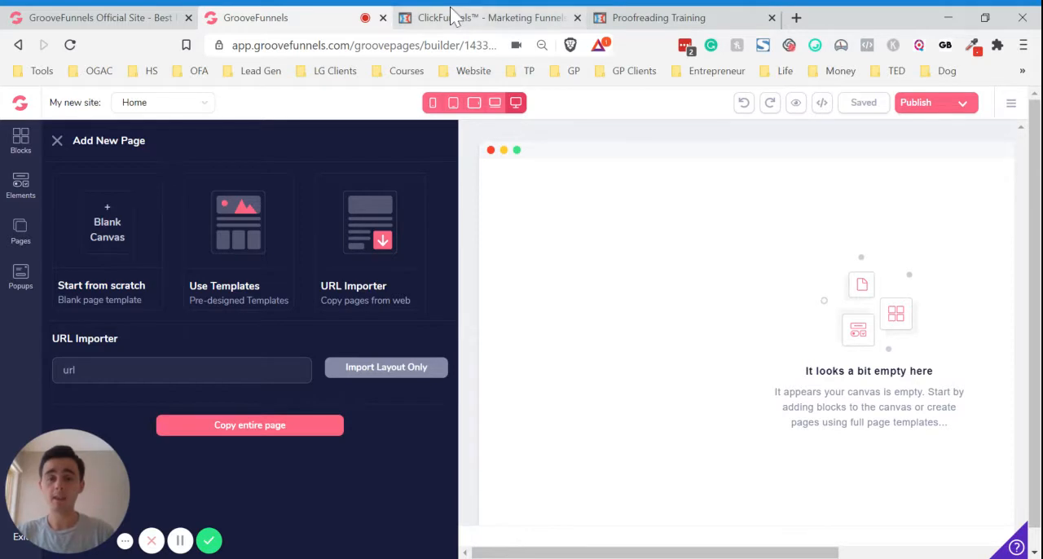
left_click(484, 17)
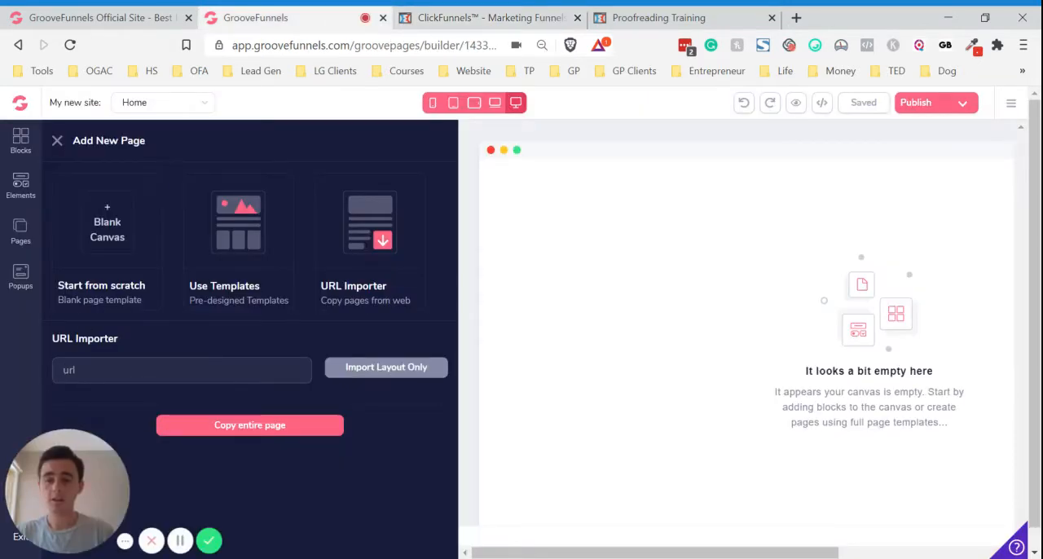
type("go.foolproofreading.com/training")
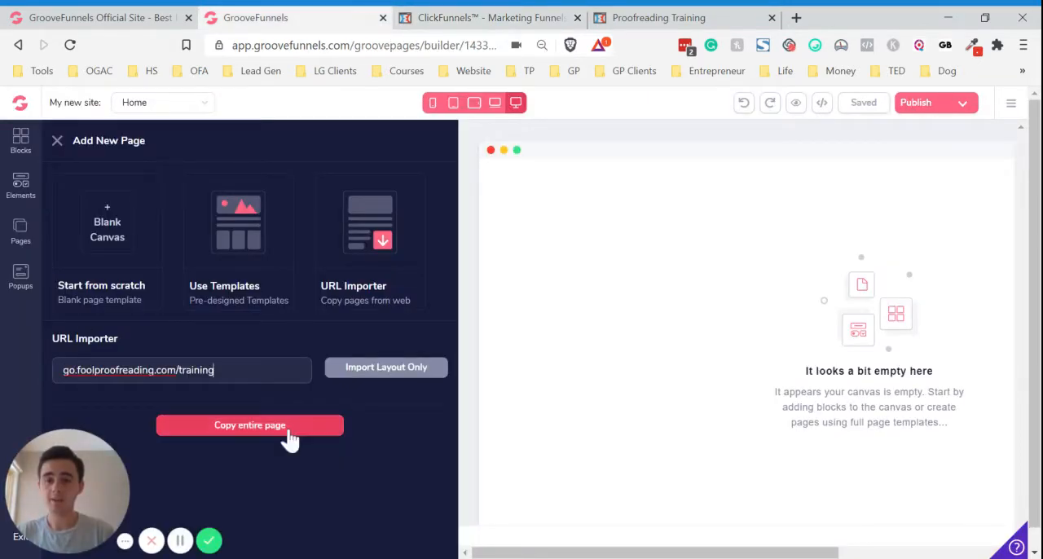
left_click(249, 424)
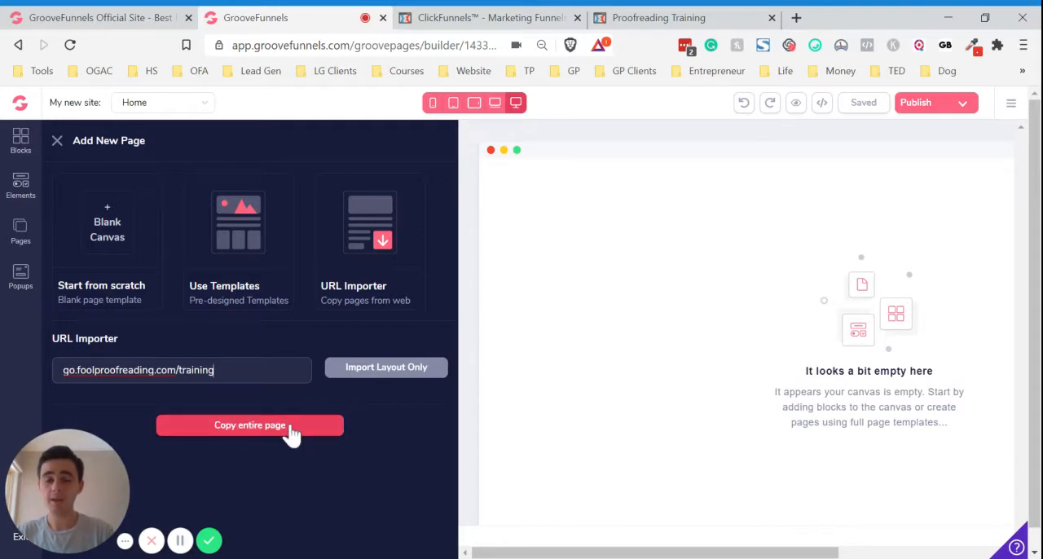
left_click(250, 424)
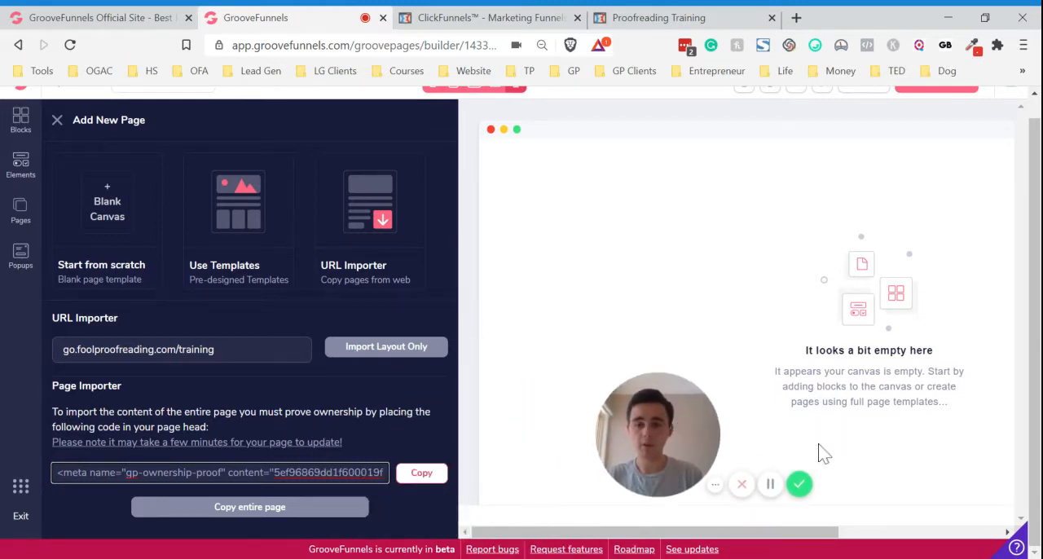
left_click_drag(657, 435, 888, 461)
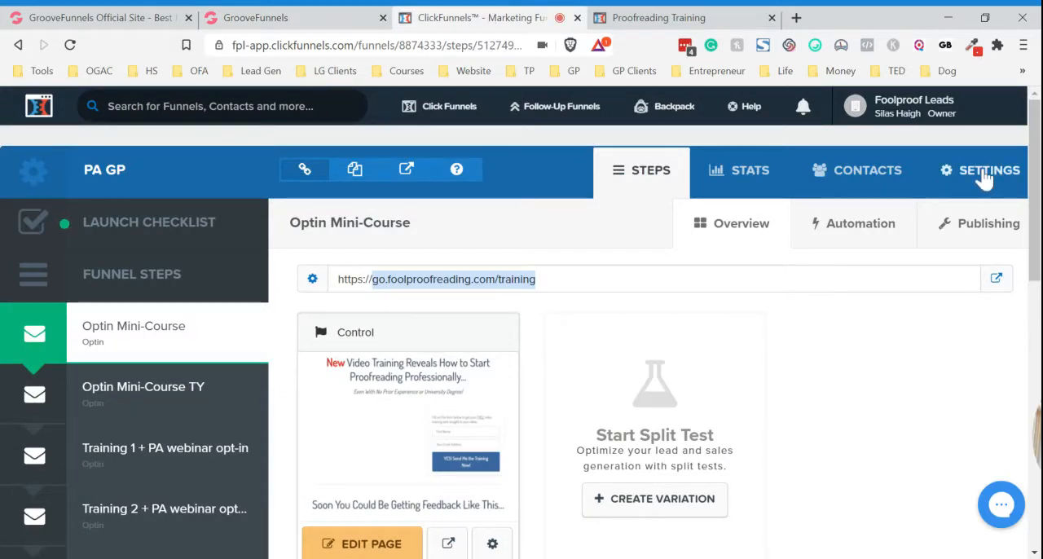
- Paste the ownership meta tag into the funnel's Settings Head Tracking Code
left_click(989, 169)
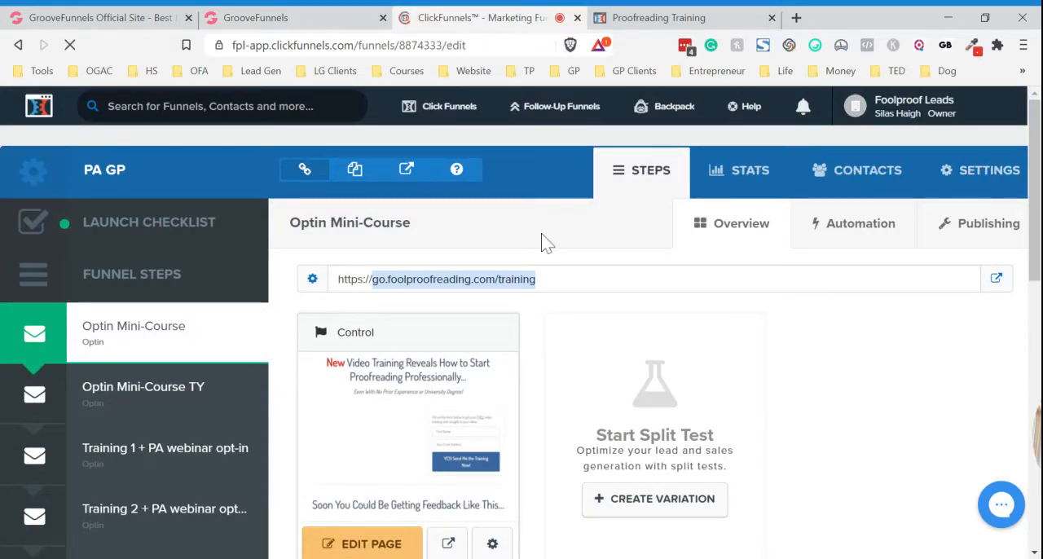
left_click(980, 170)
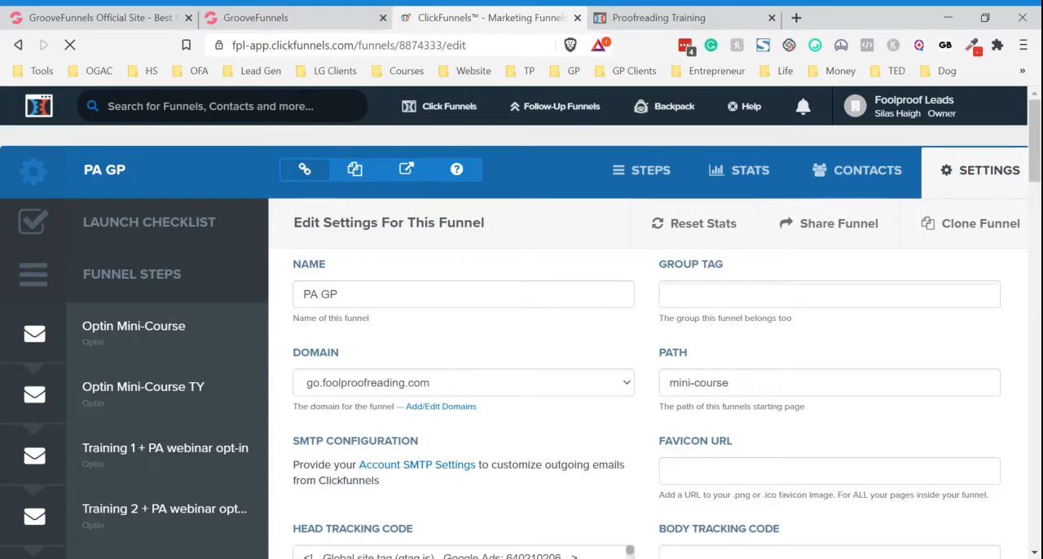
scroll("down", 3)
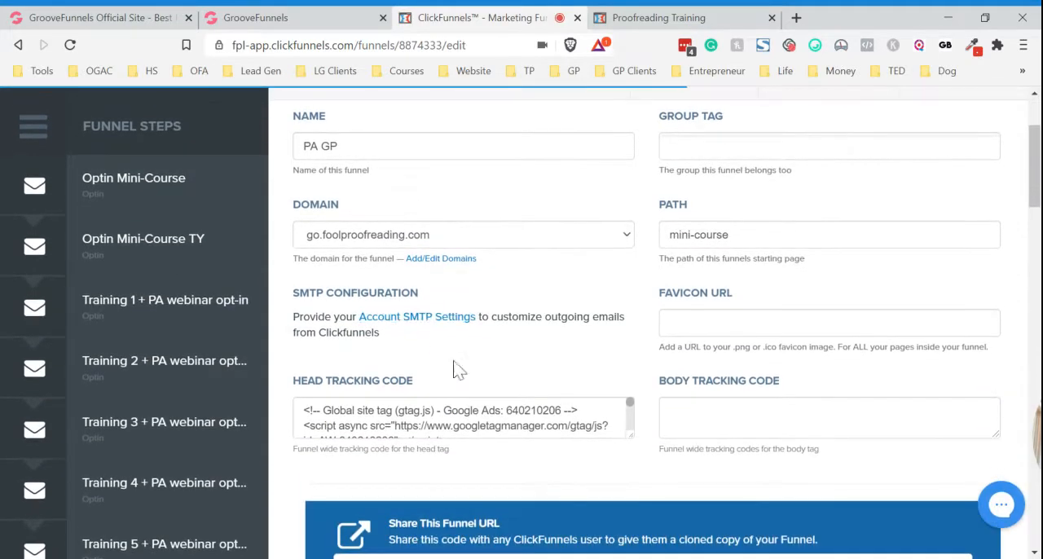
scroll("down", 3)
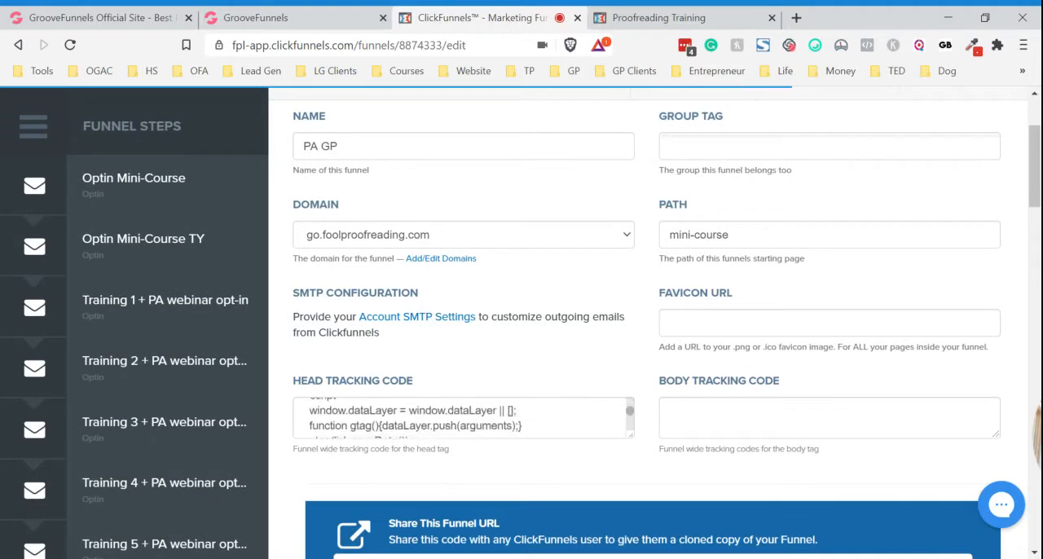
scroll("down", 3)
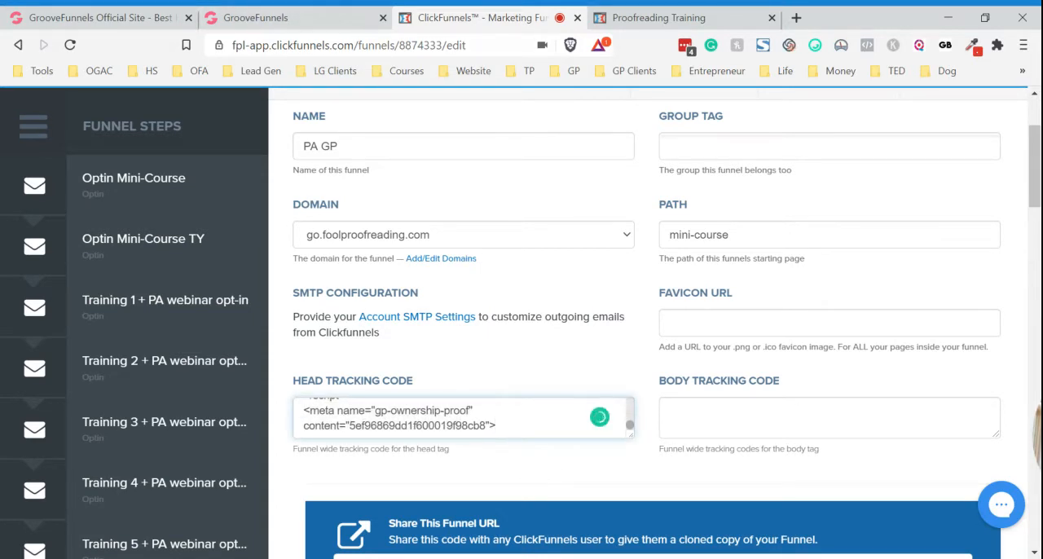
scroll("down", 3)
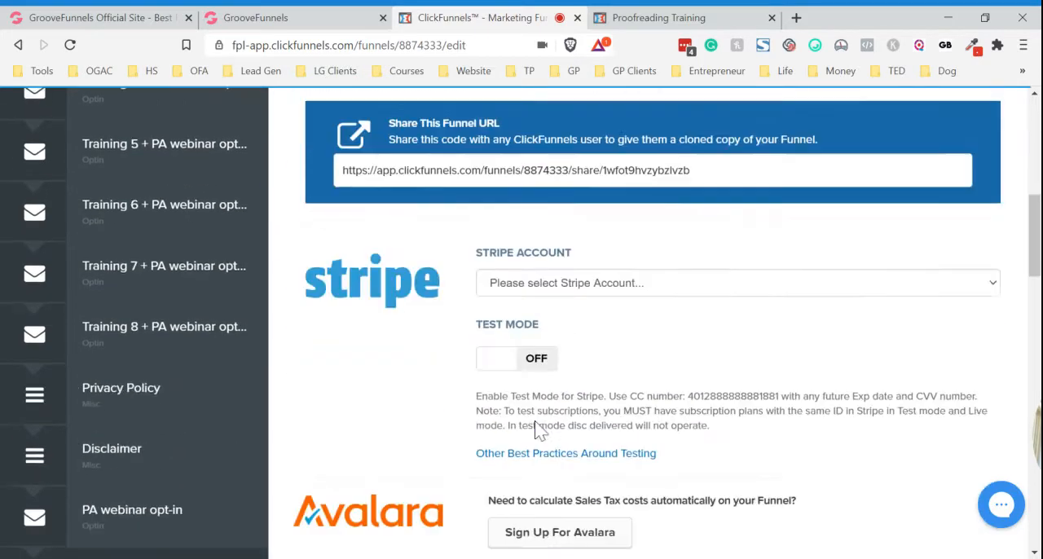
scroll("down", 3)
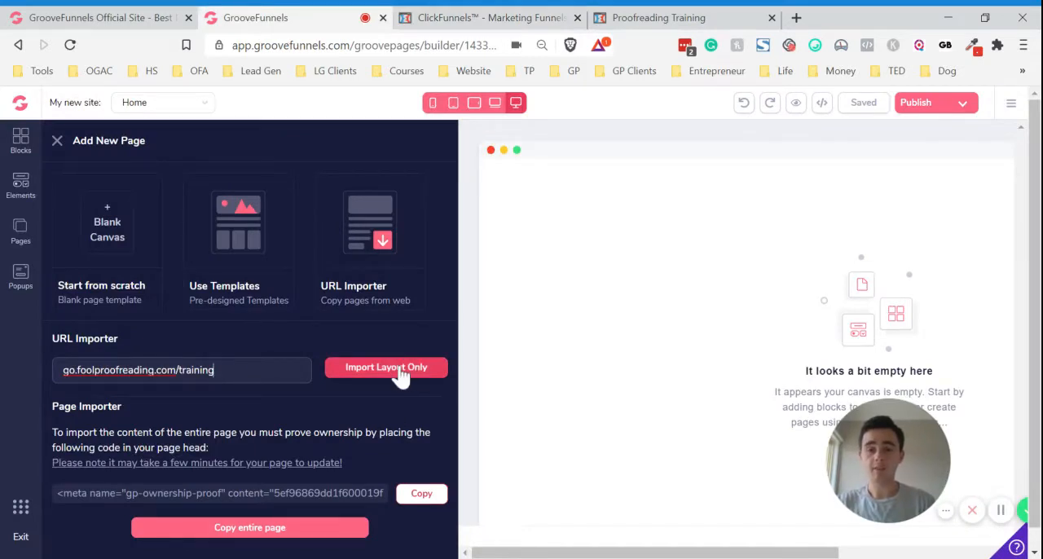
- Import the opt-in page's layout only as Page 2, then start another URL Importer page
left_click(385, 367)
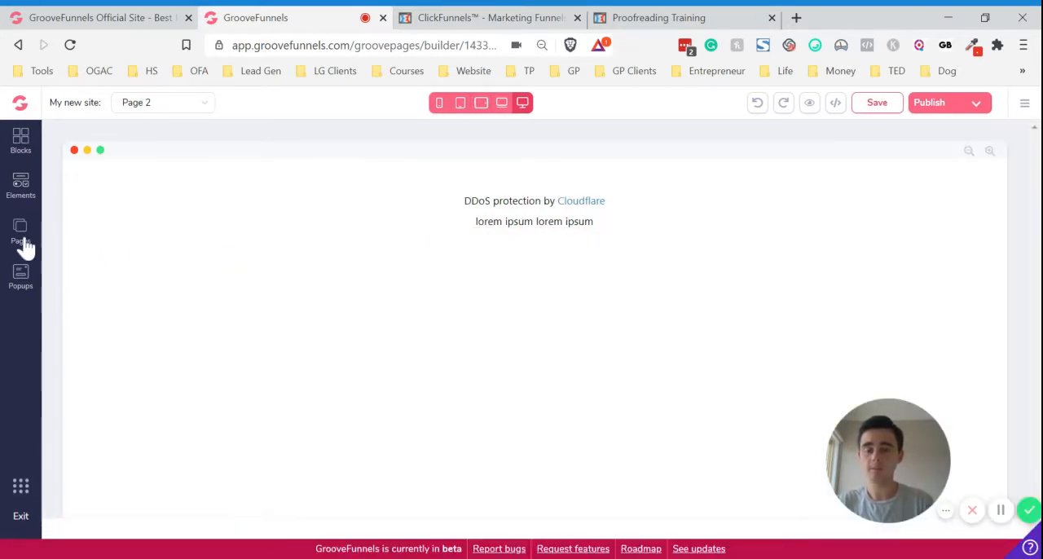
left_click(21, 231)
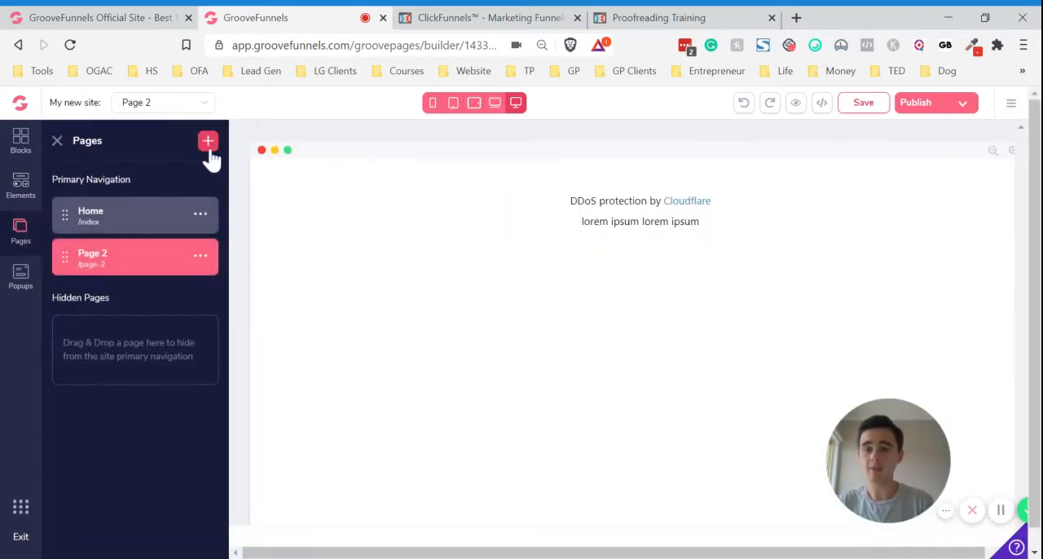
left_click(208, 141)
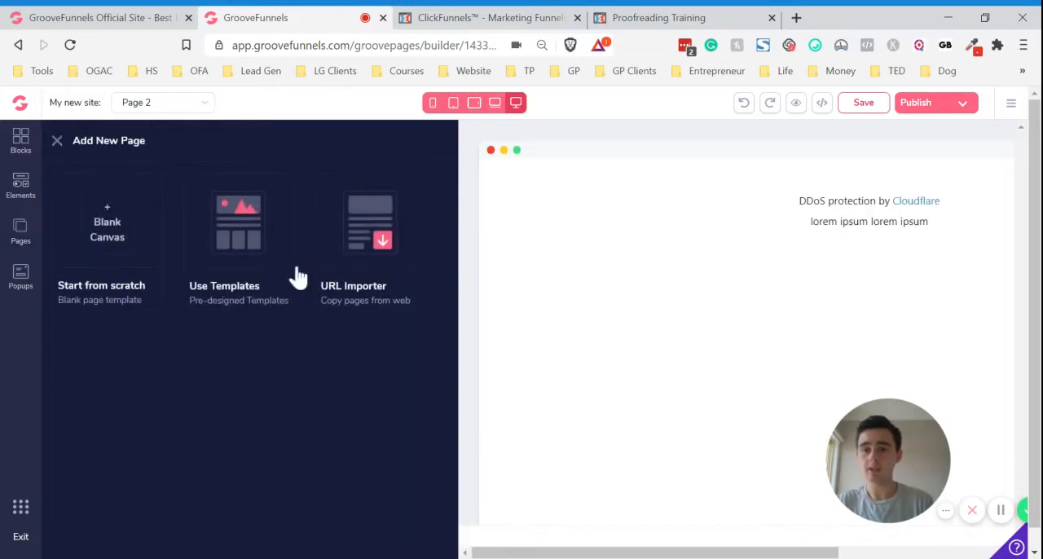
left_click(369, 236)
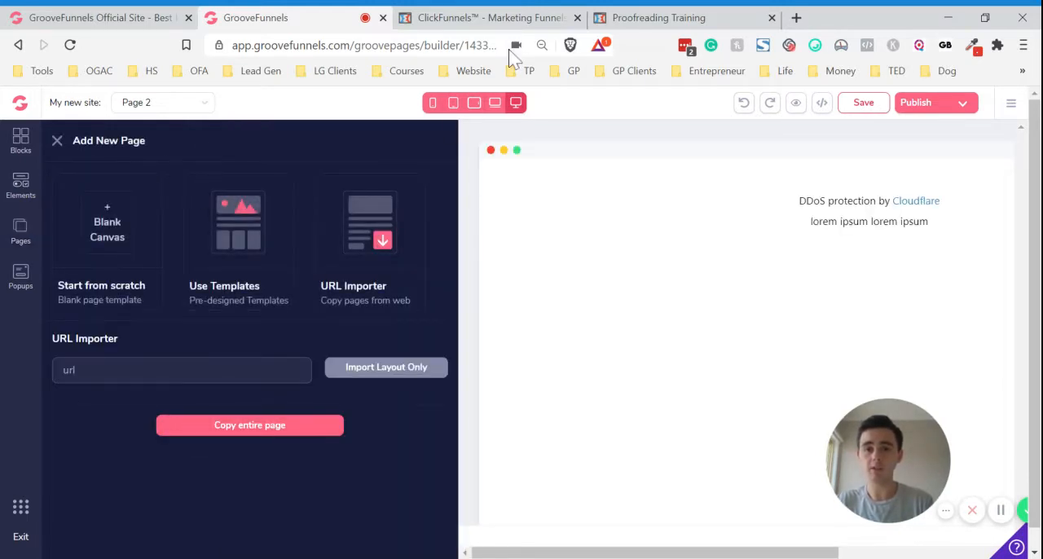
left_click(489, 17)
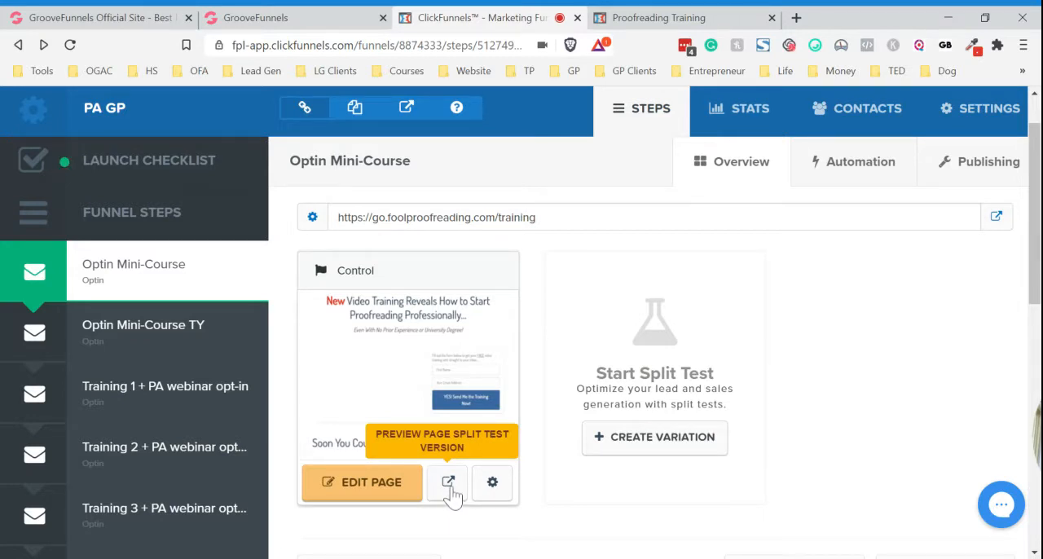
- Preview the Optin Mini-Course Control page in a new tab
left_click(448, 482)
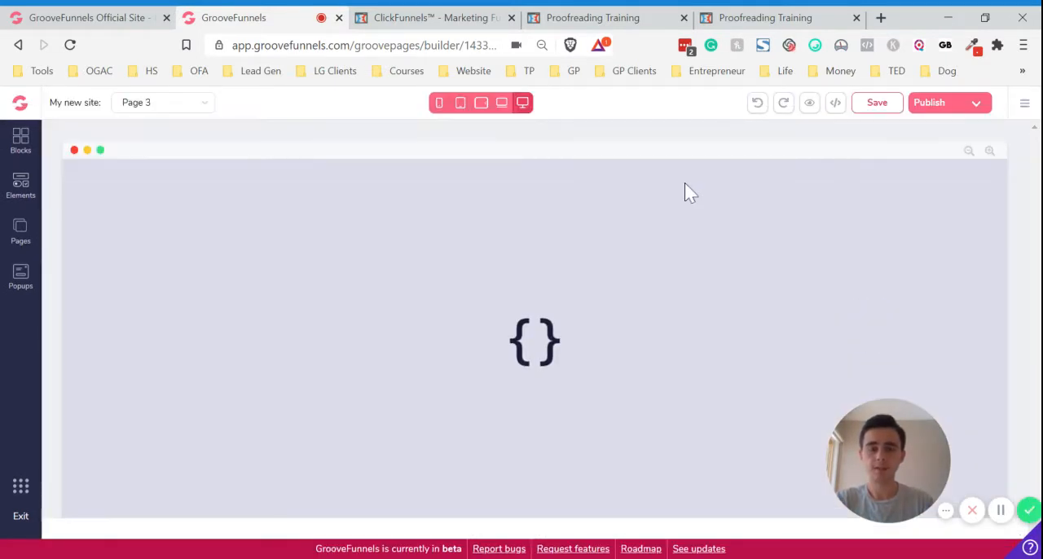
mouse_move(593, 251)
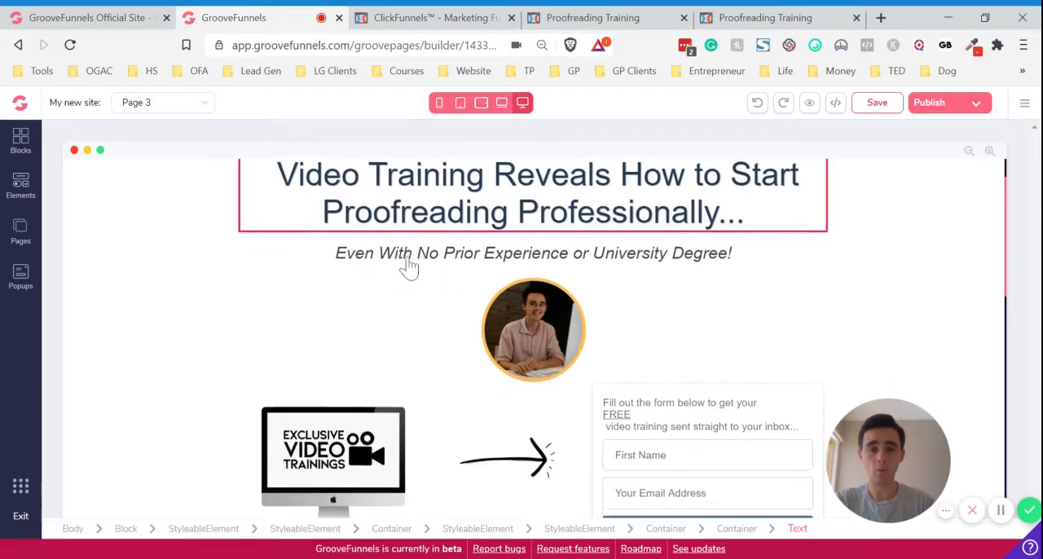
scroll("down", 3)
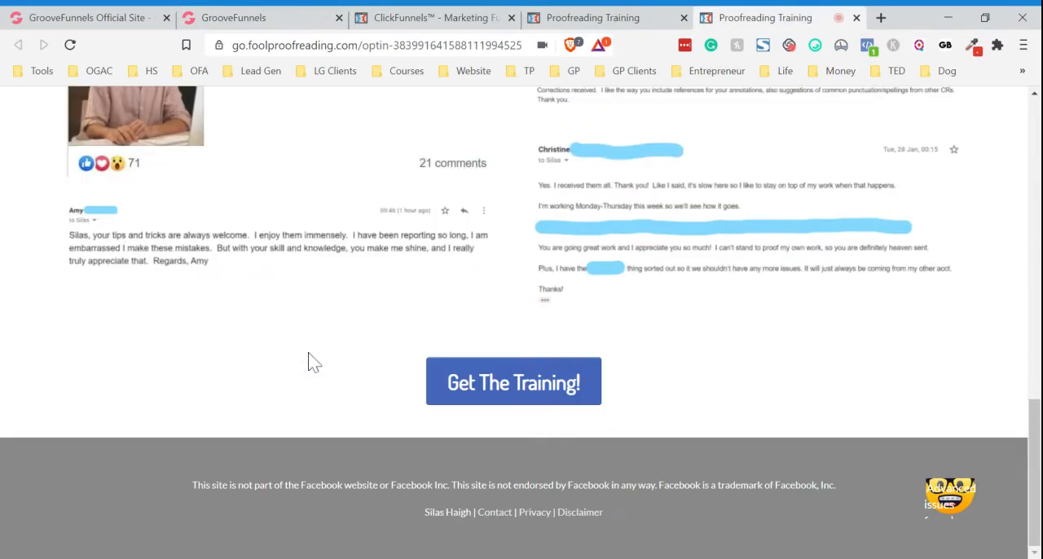
left_click(424, 17)
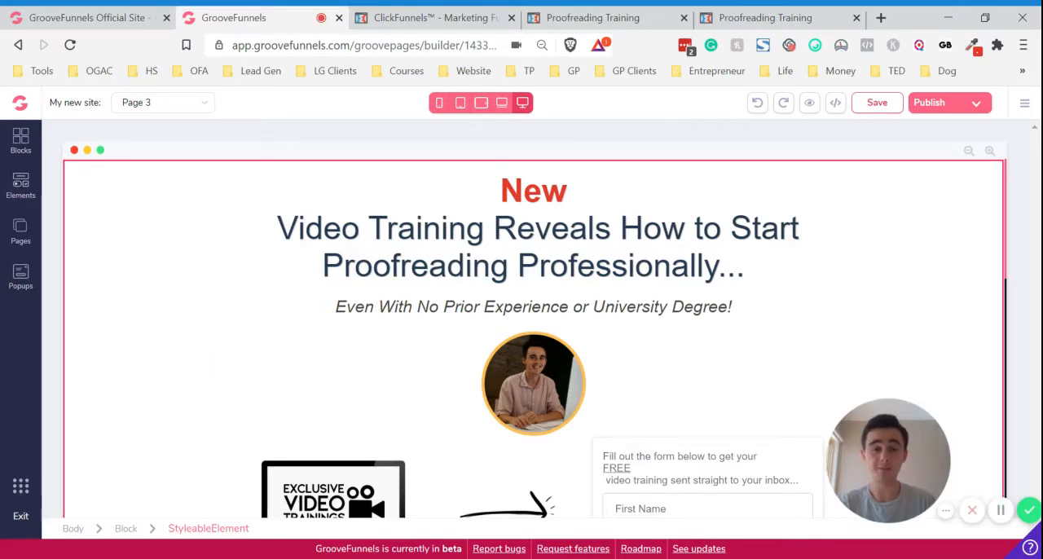
scroll("down", 3)
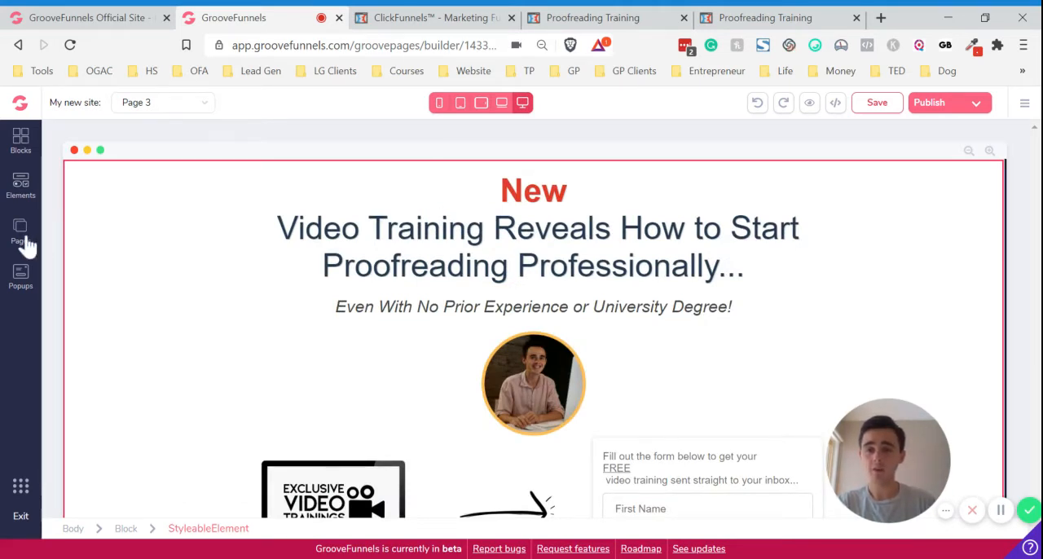
- Add a Blank Canvas page to the GroovePages site
left_click(21, 232)
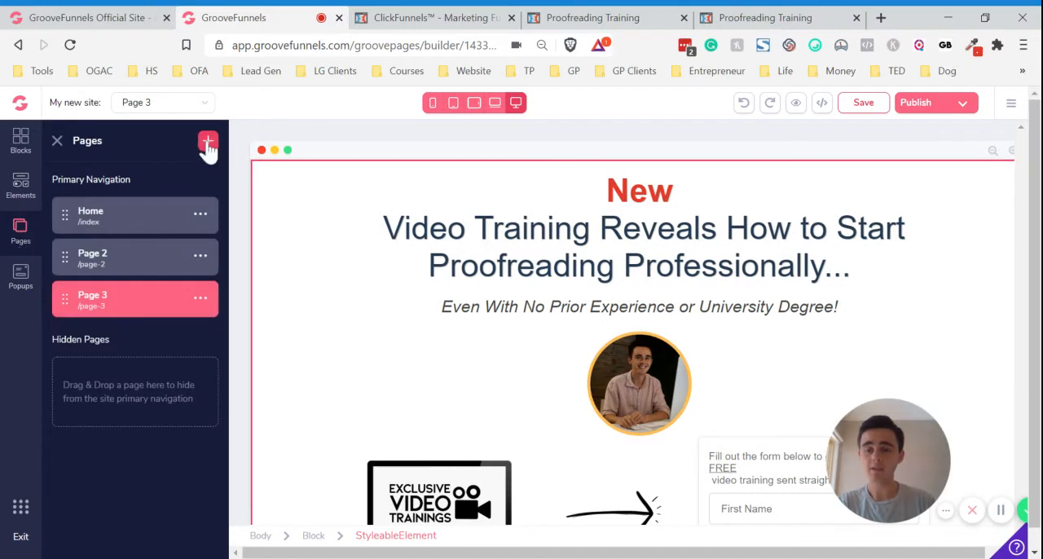
left_click(207, 141)
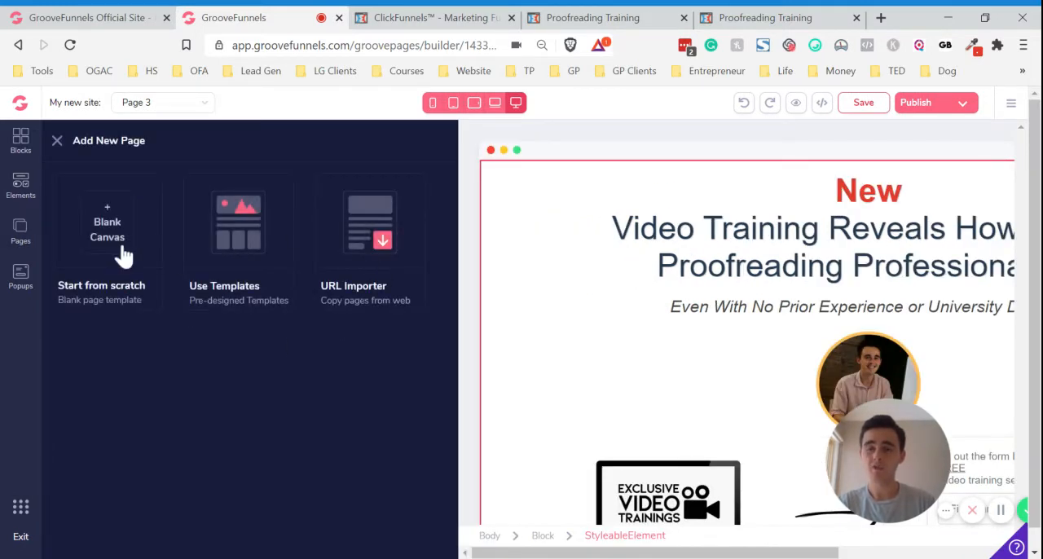
left_click(107, 229)
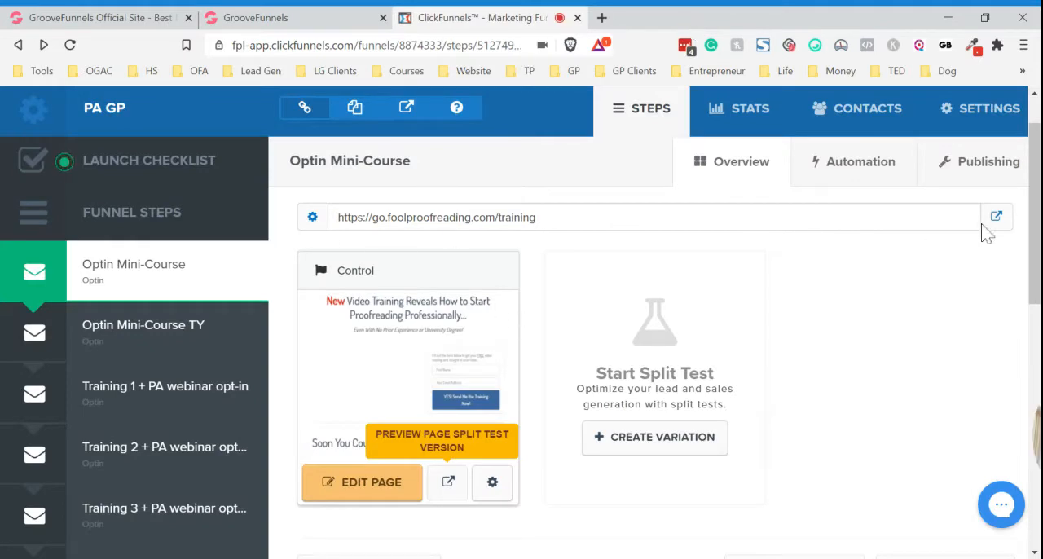
- Copy the live opt-in page's full source code and return to the GroovePages builder
left_click(996, 217)
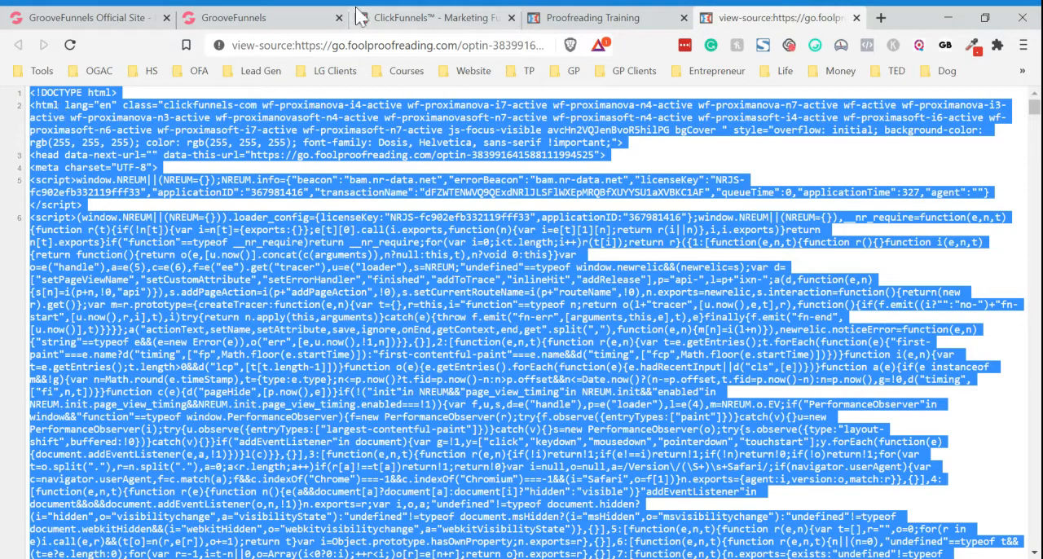
left_click(233, 17)
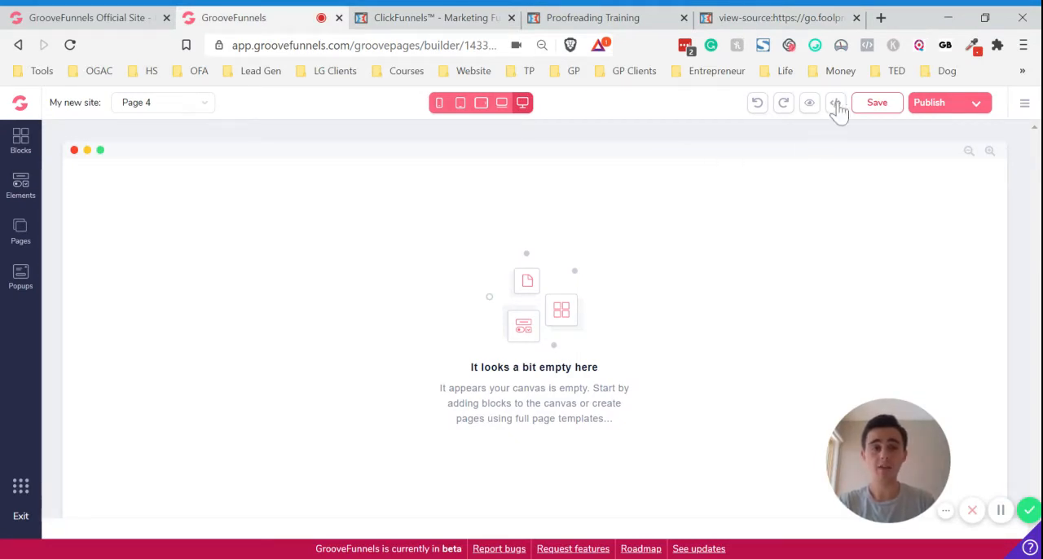
- Paste the opt-in source code into Page 4, save it, and reopen the source editor
left_click(835, 103)
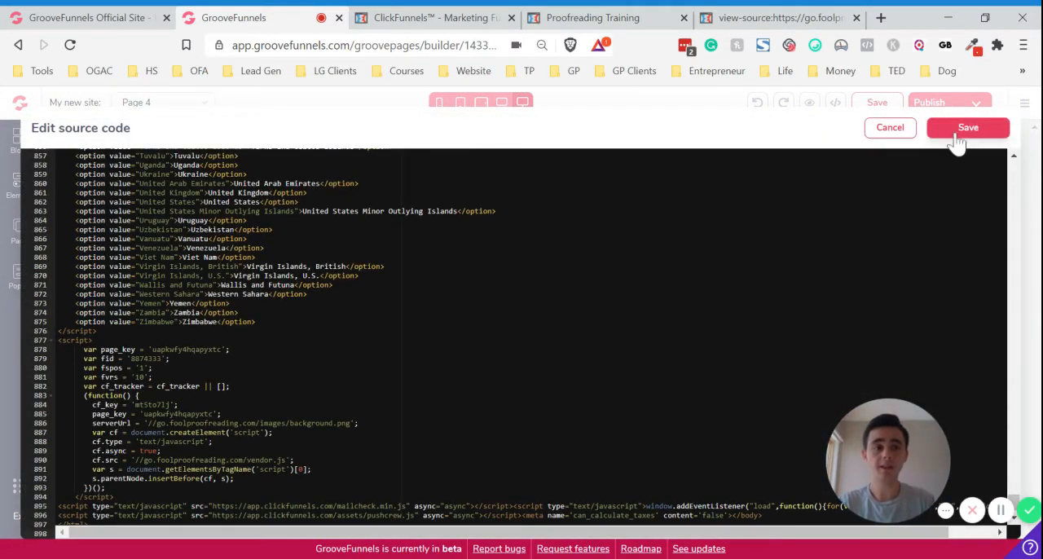
left_click(967, 127)
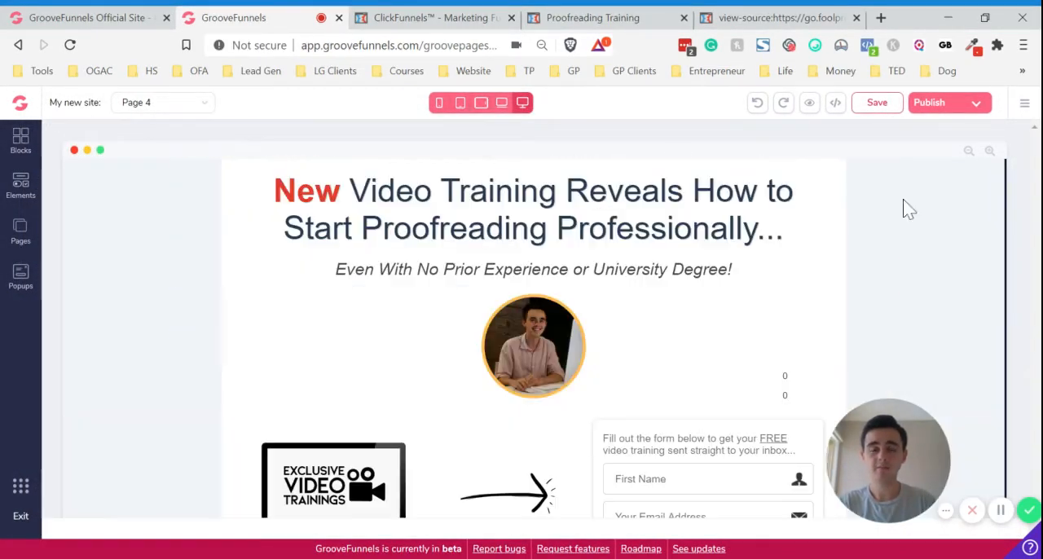
mouse_move(873, 177)
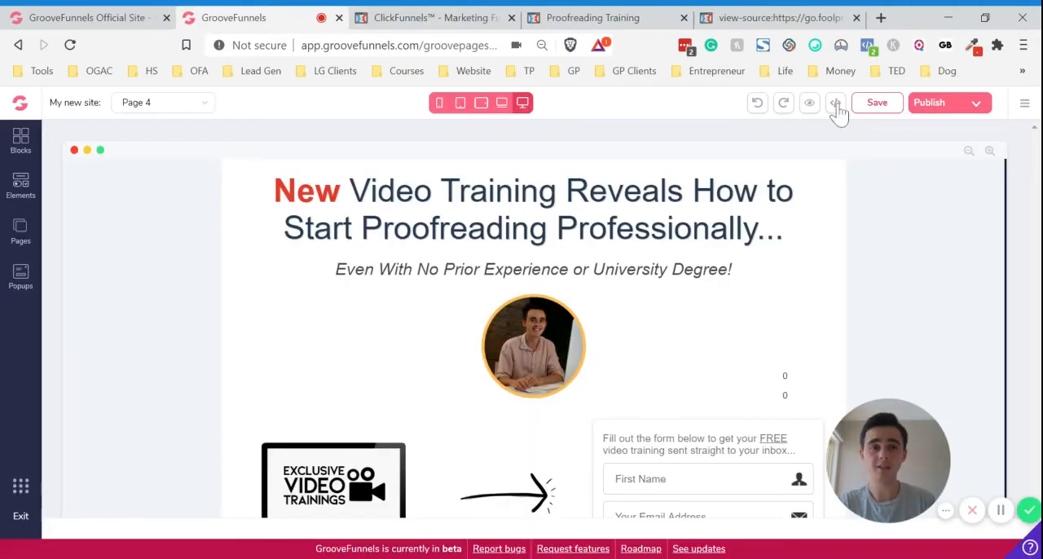
left_click(835, 103)
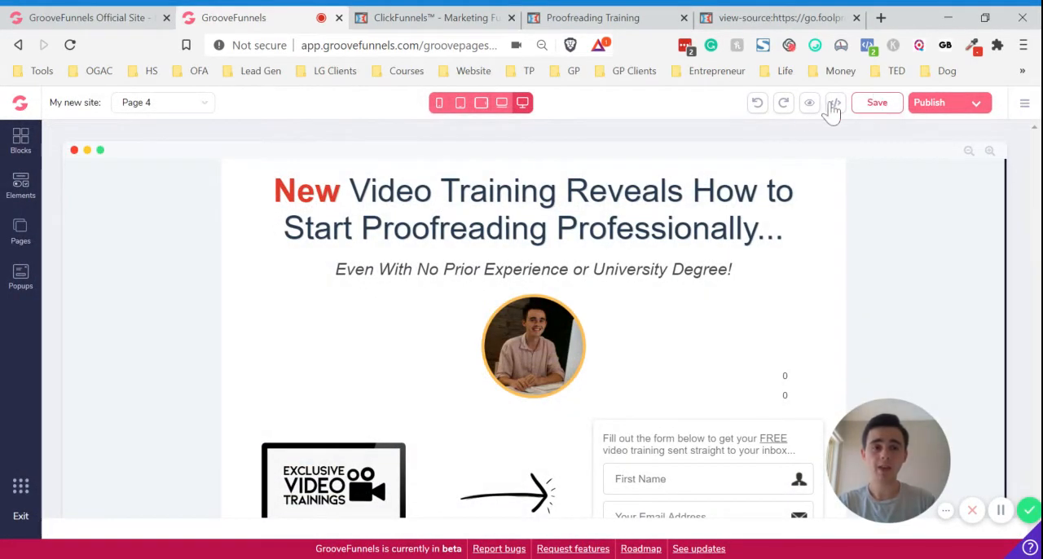
left_click(834, 102)
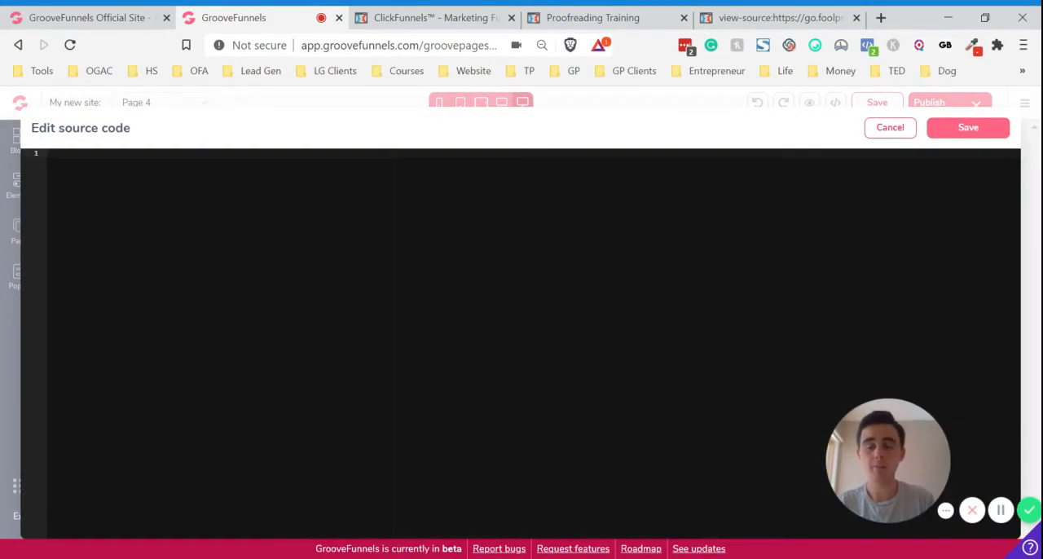
- Save the emptied source code, confirming despite the error warnings
left_click(968, 127)
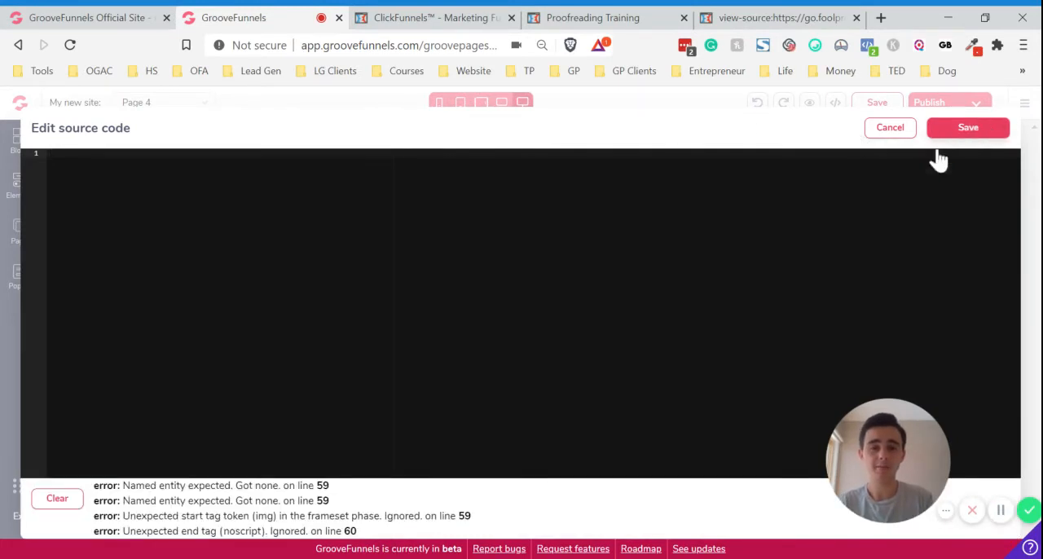
left_click(890, 127)
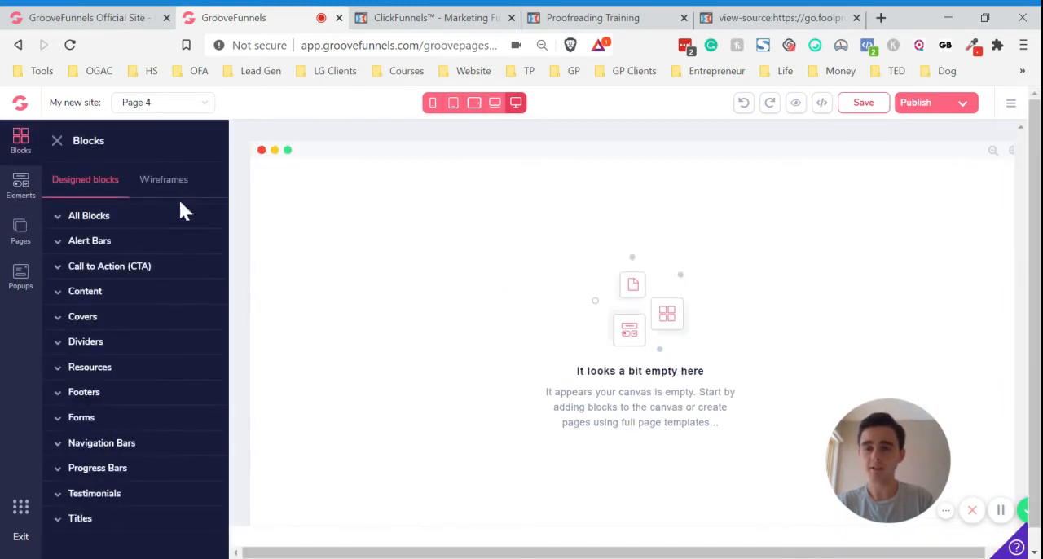
- Drop an Empty wireframe block onto the page and place a Code Embed element inside it
left_click(164, 180)
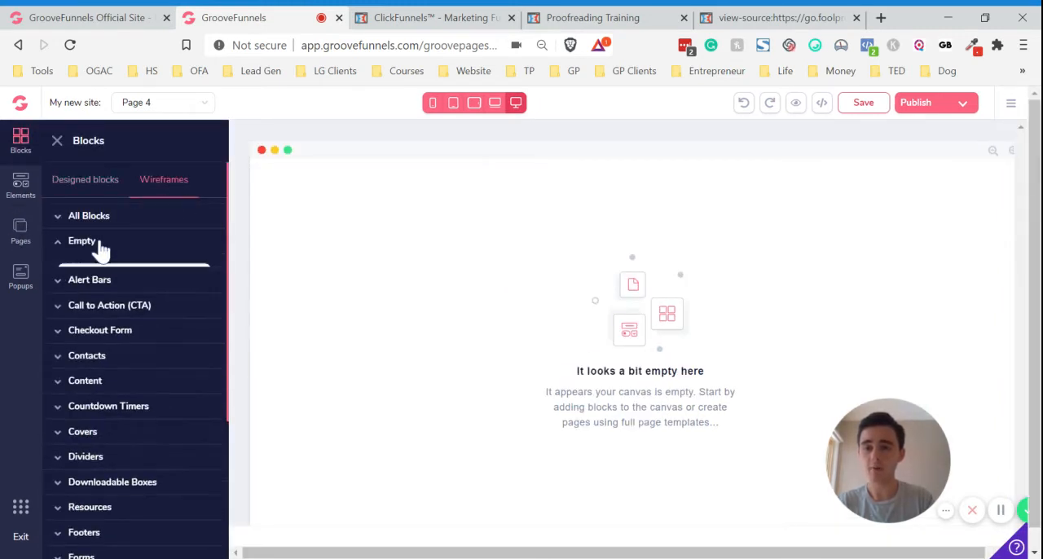
left_click(81, 240)
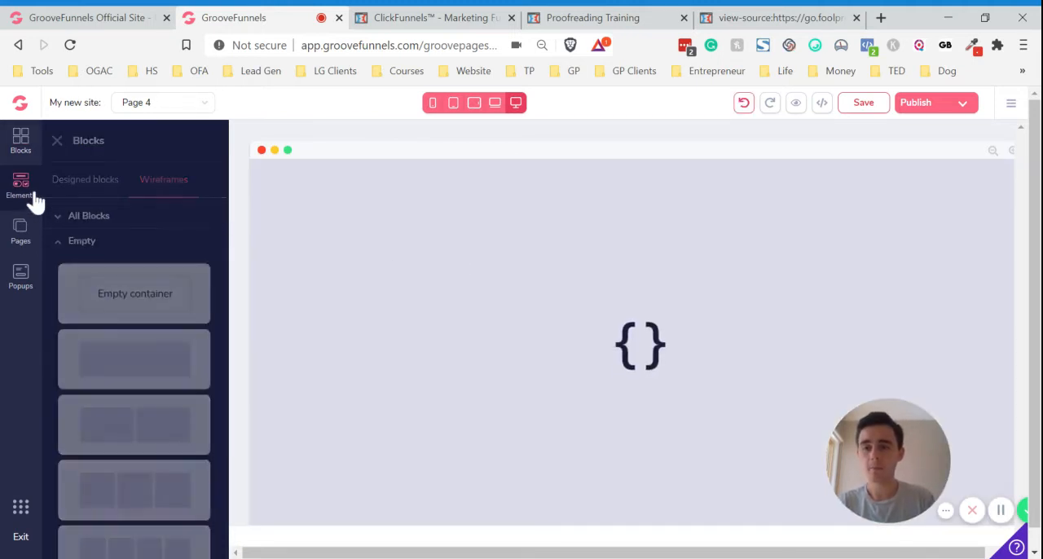
left_click(20, 186)
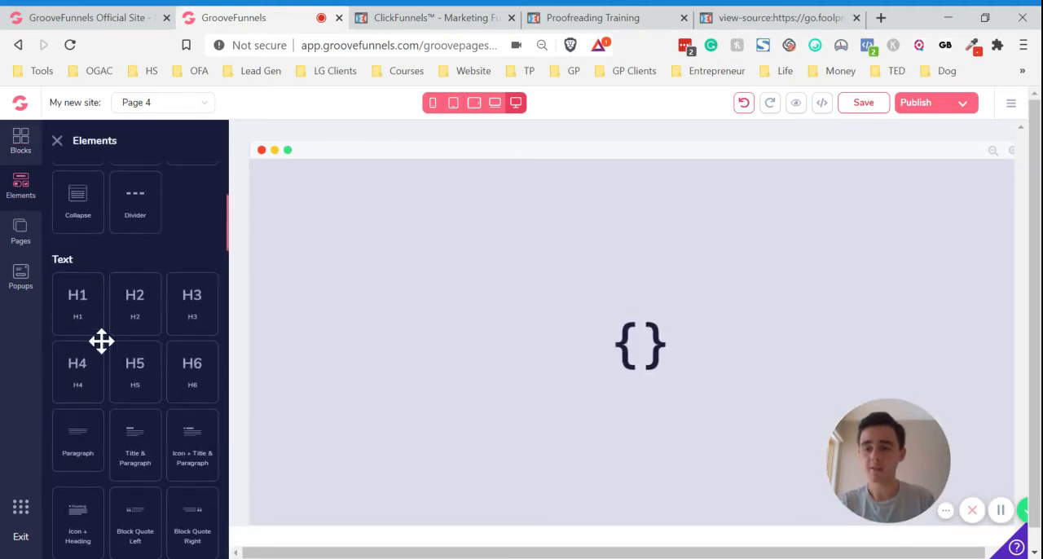
scroll("down", 3)
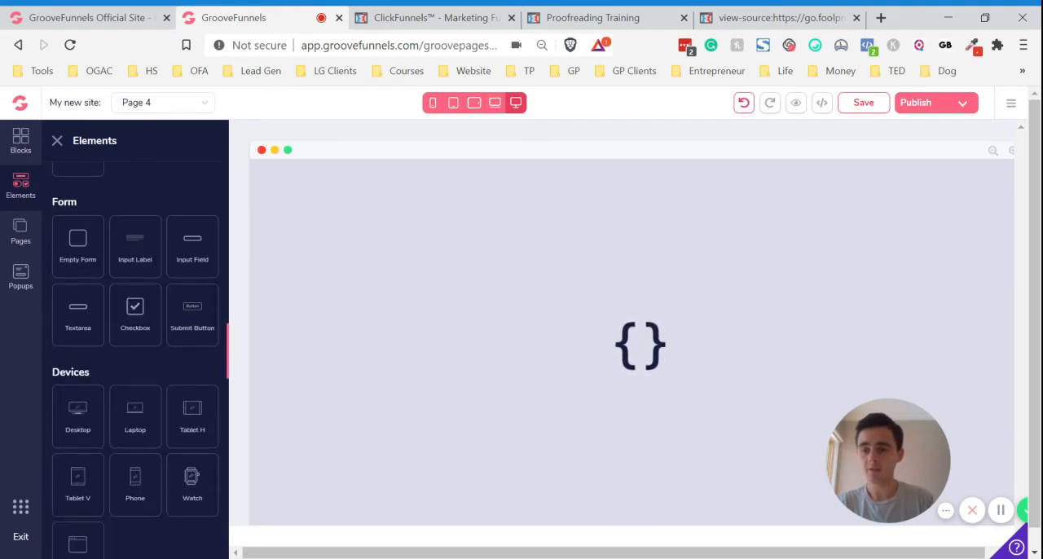
scroll("down", 3)
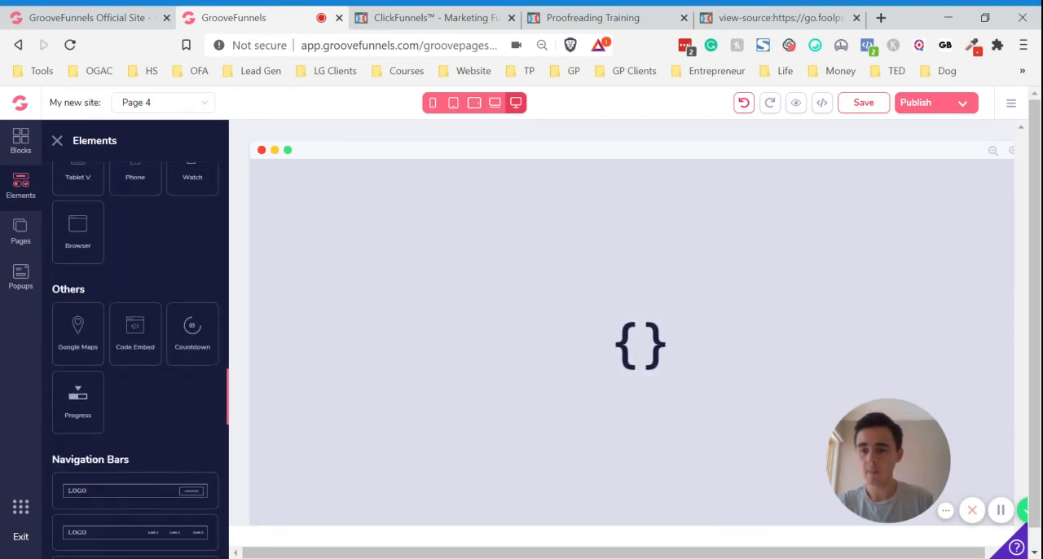
scroll("down", 3)
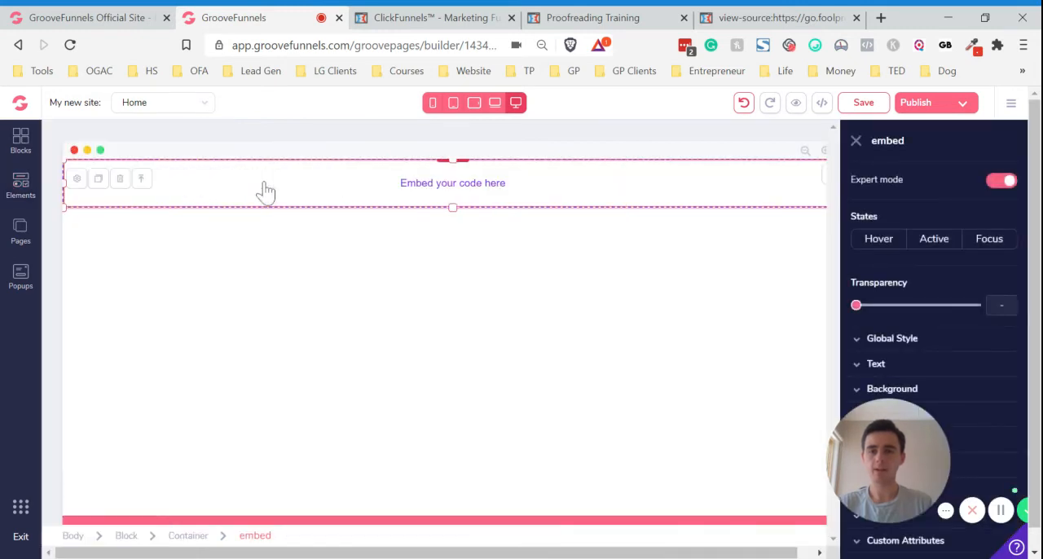
- Paste the copied opt-in source code into the Code Embed element and save it
left_click(76, 179)
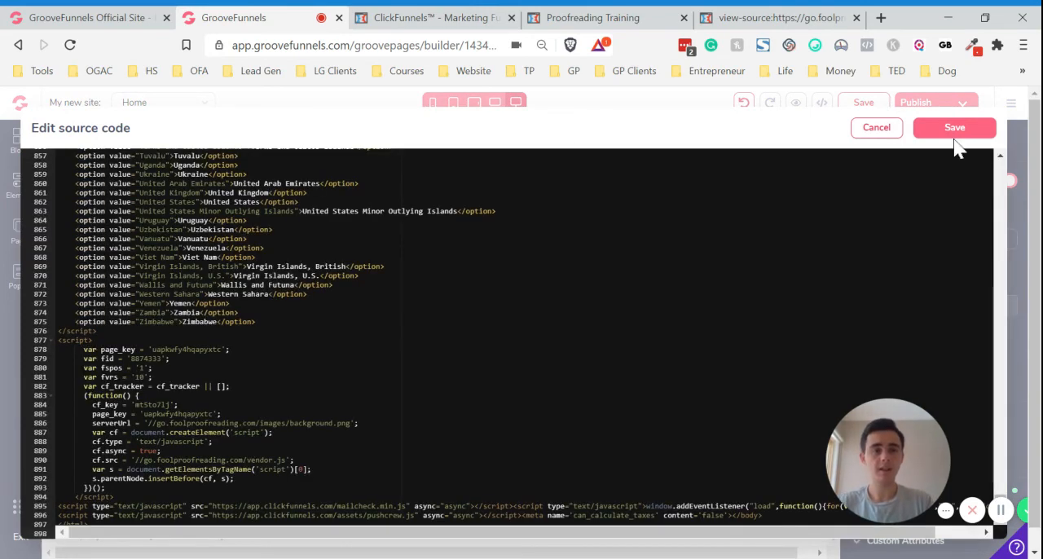
left_click(954, 127)
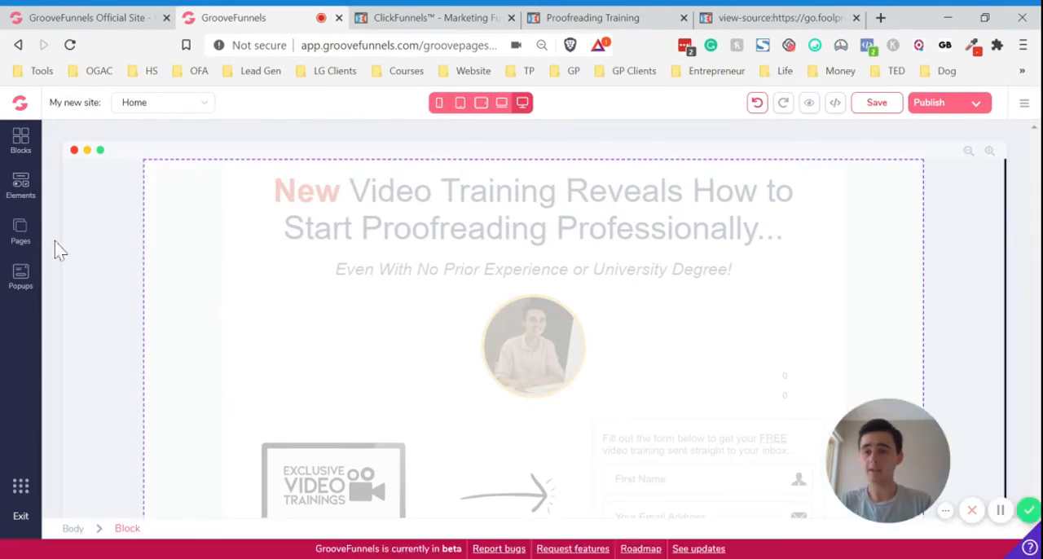
- Open the Blocks library and scroll the embedded page down to the Get The Training button
left_click(20, 138)
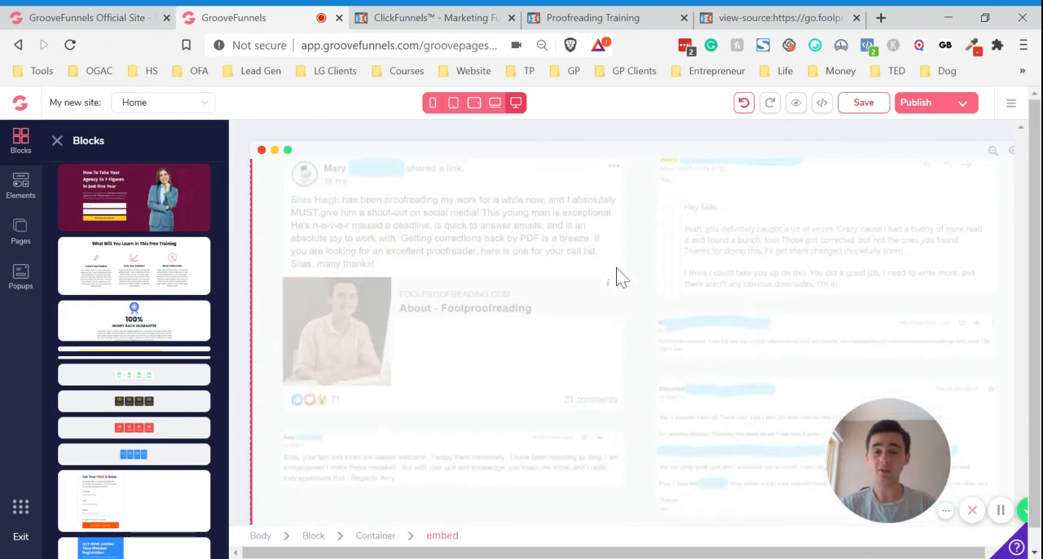
scroll("down", 3)
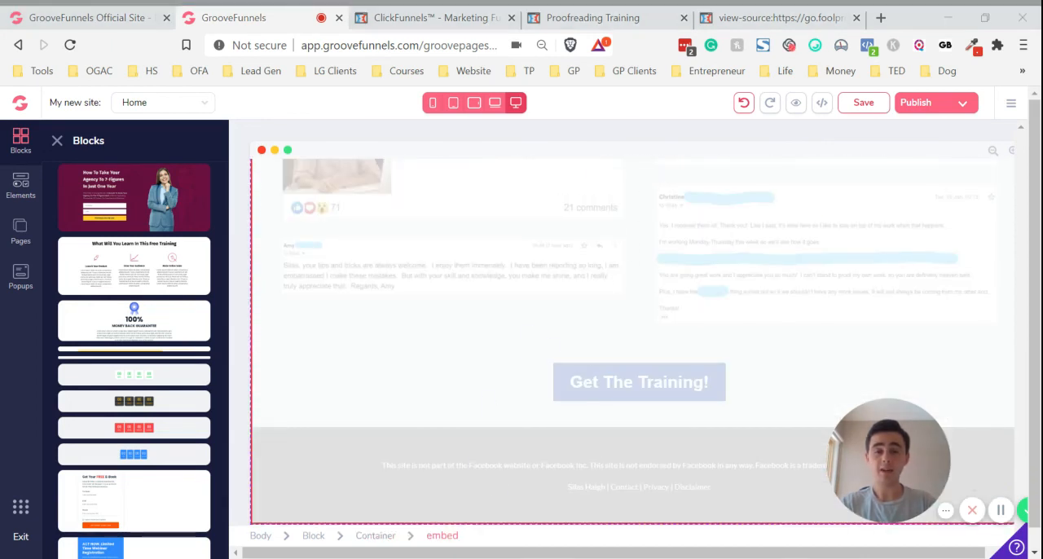
mouse_move(589, 350)
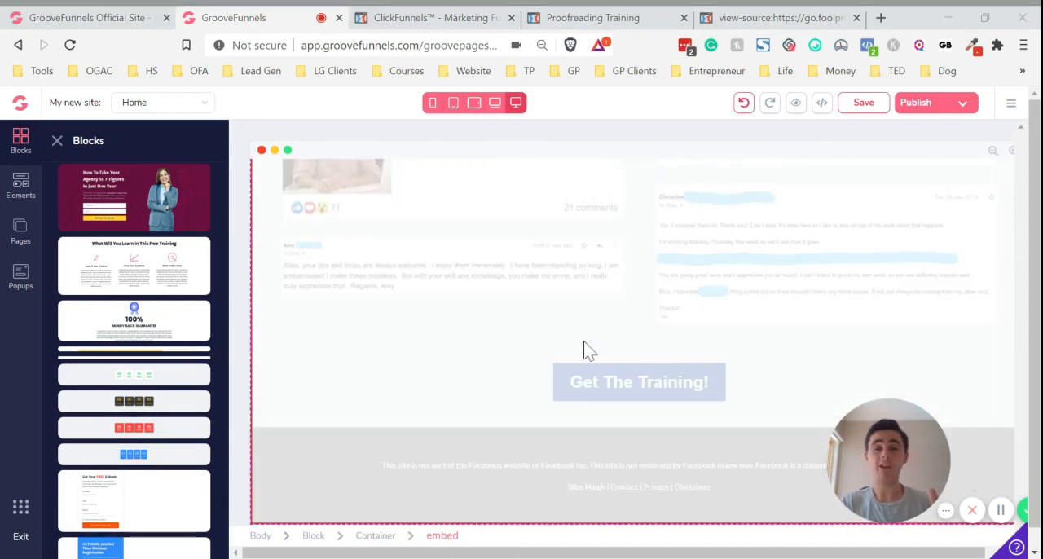